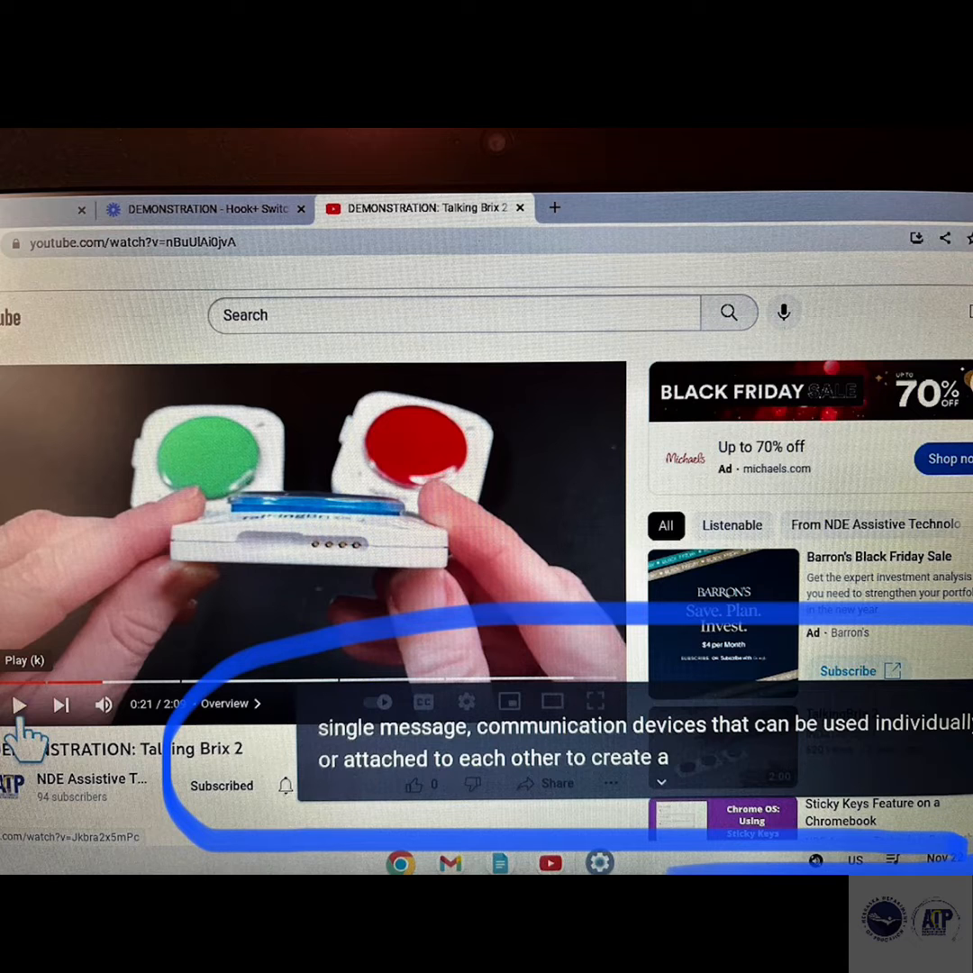
Step: Leave the captioned YouTube video for a fresh browser tab on Google's start page
left_click(555, 209)
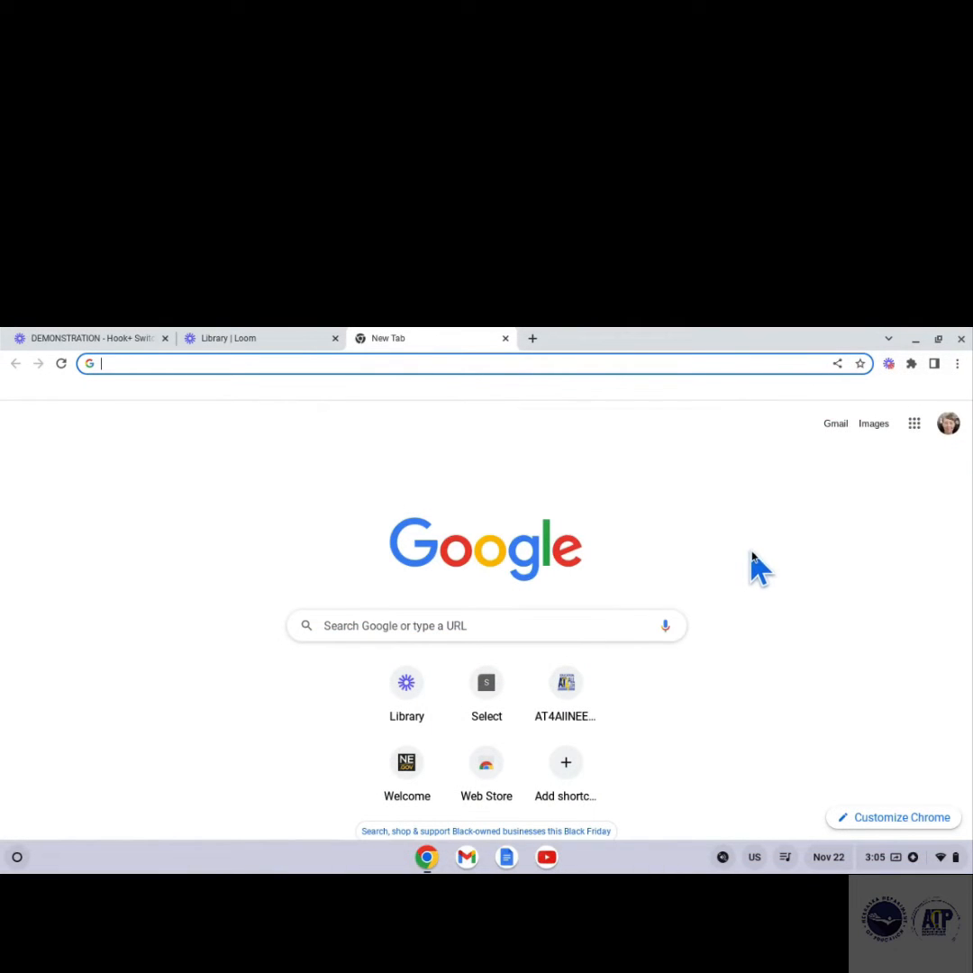
mouse_move(728, 562)
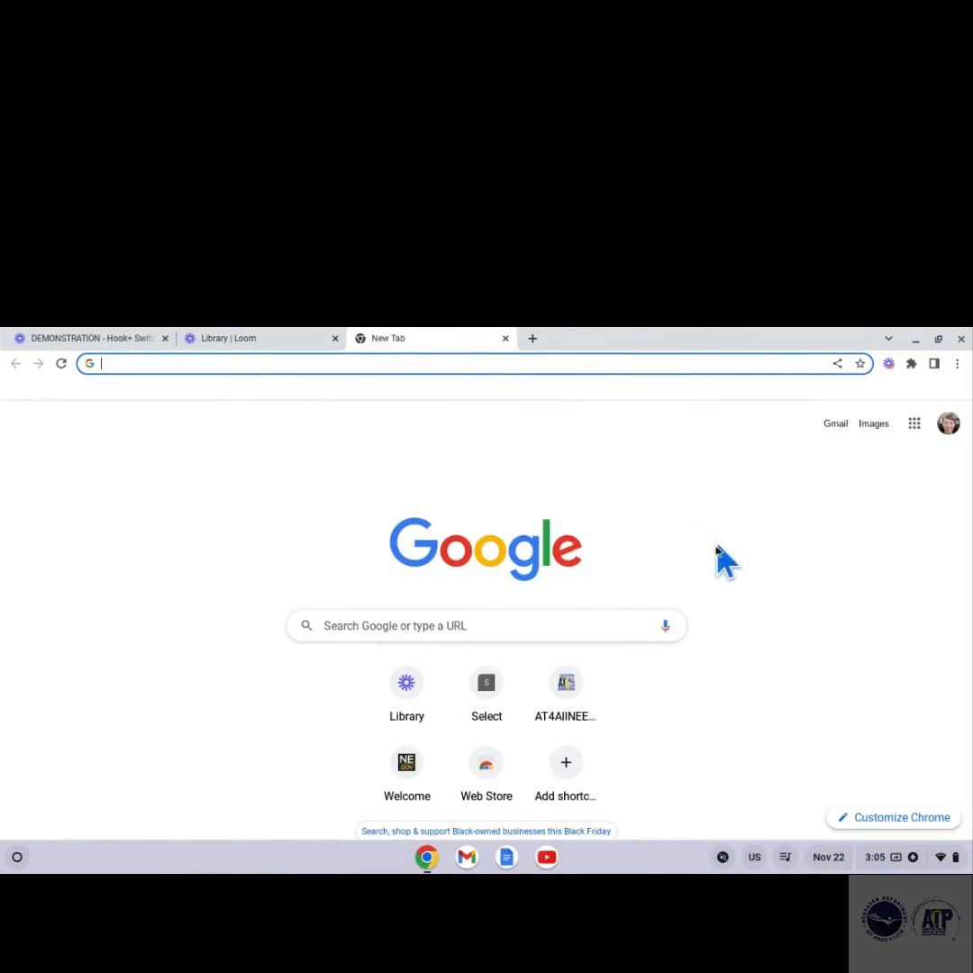
mouse_move(351, 871)
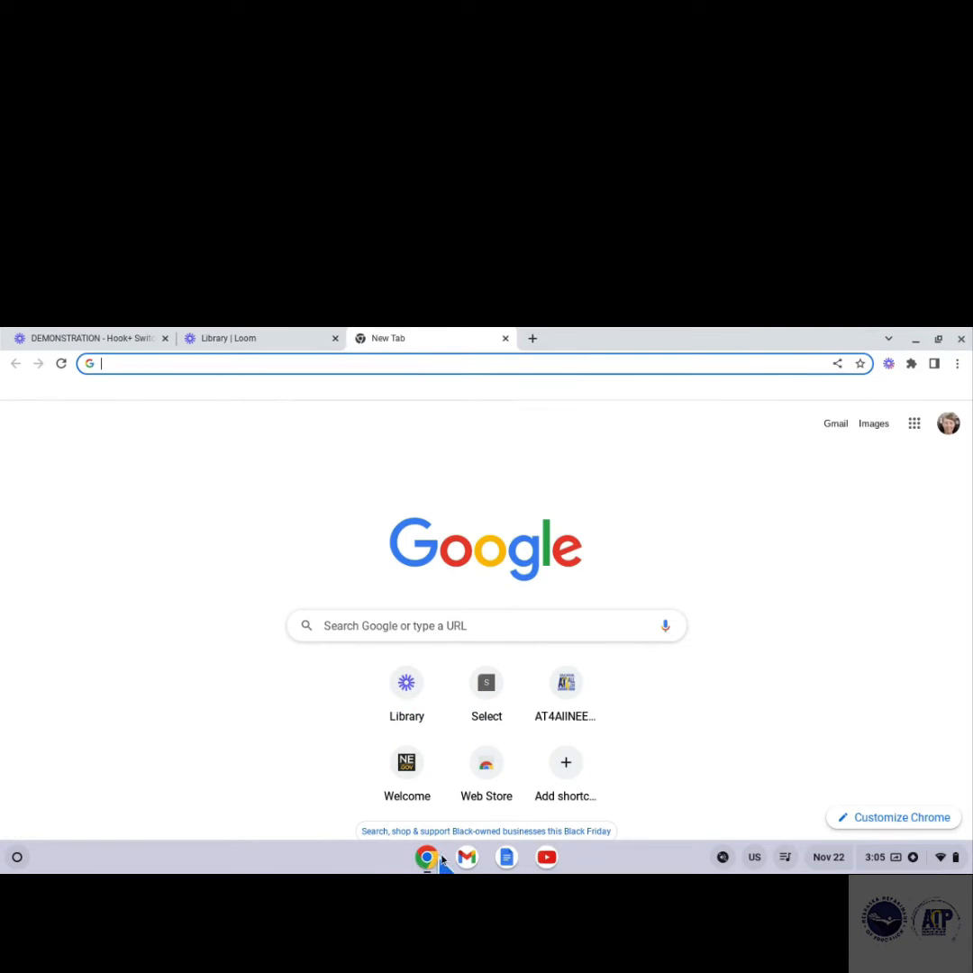
mouse_move(427, 857)
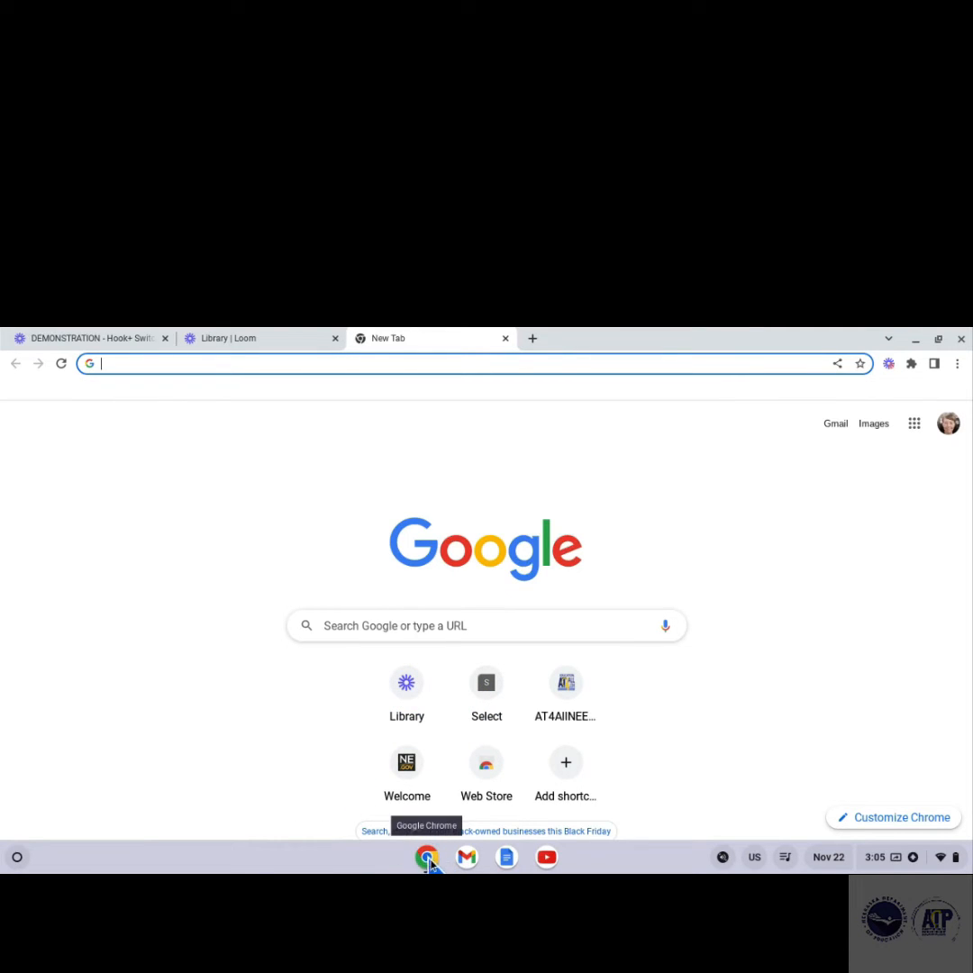
left_click(427, 858)
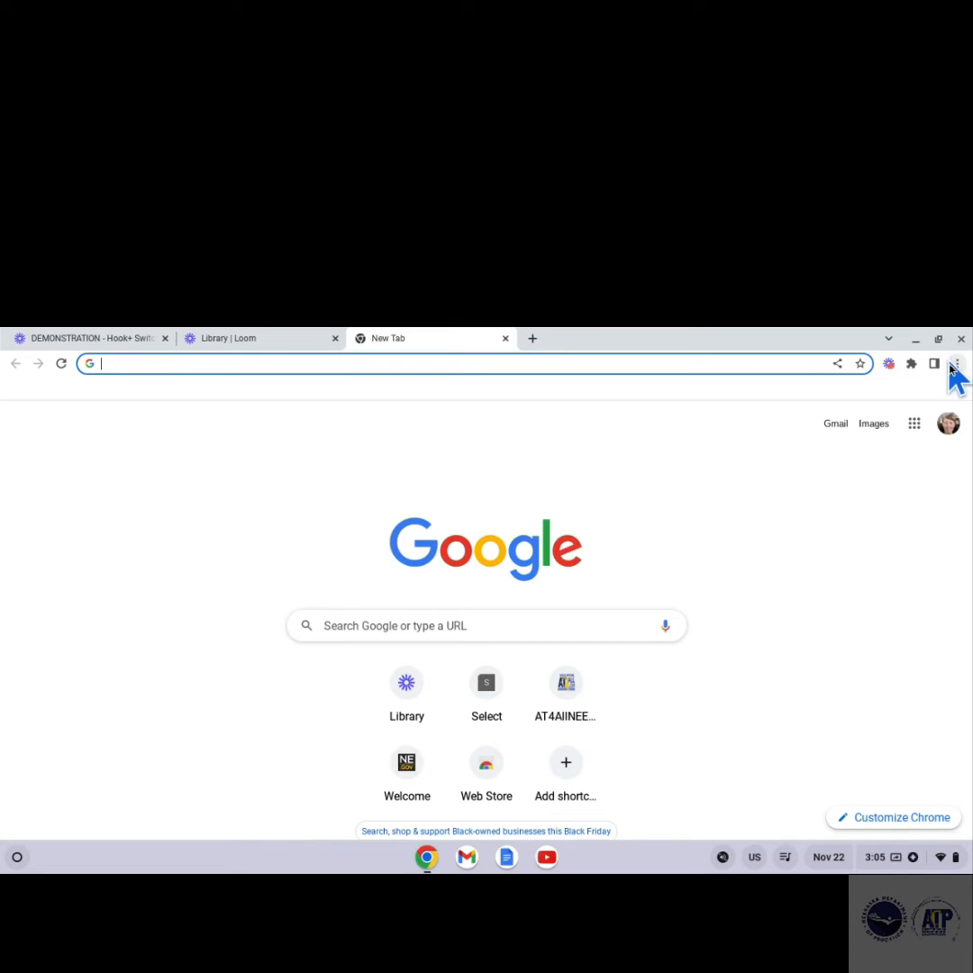
Step: Reach the Accessibility section of Chrome settings via the three-dot menu
left_click(958, 364)
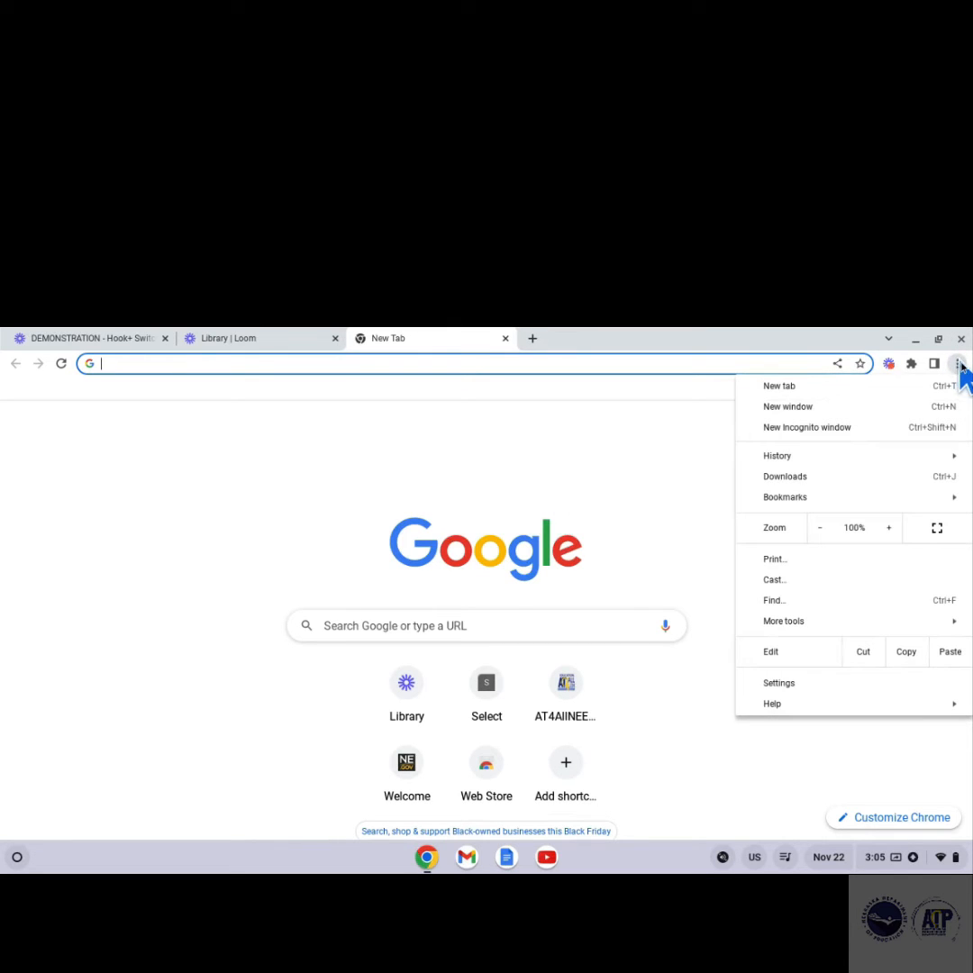
mouse_move(807, 427)
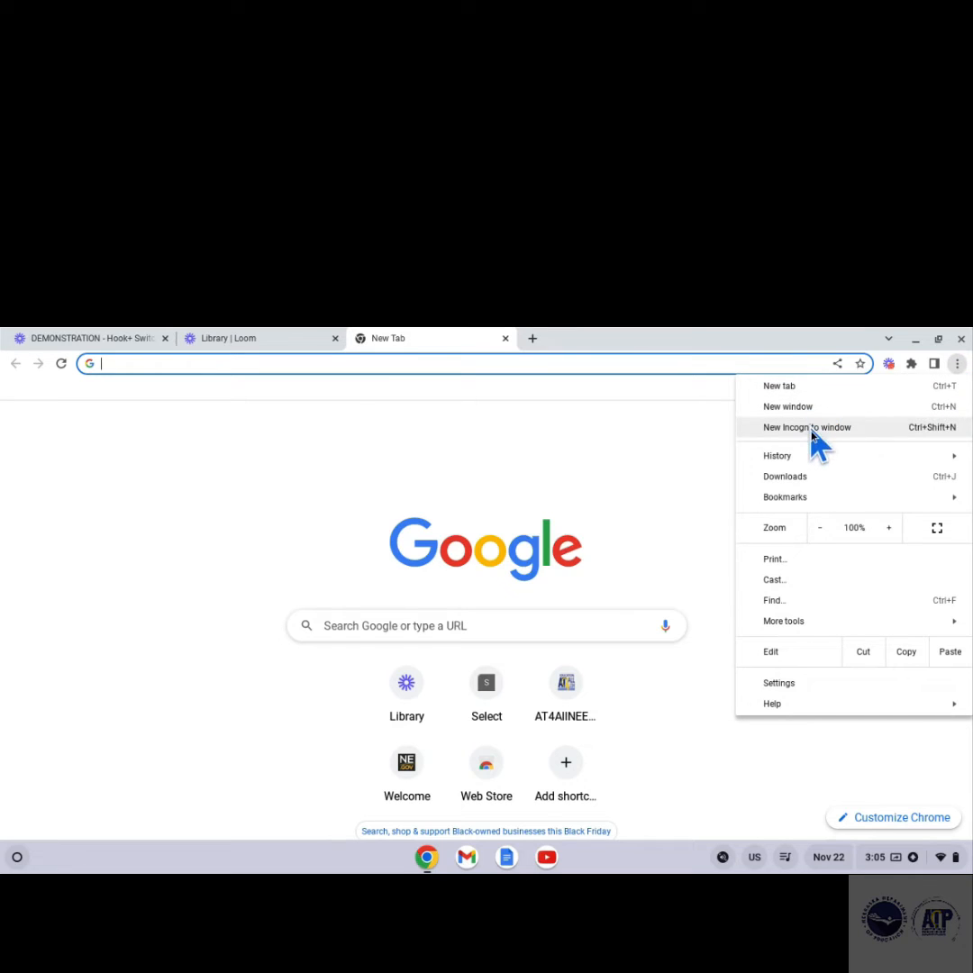
mouse_move(768, 688)
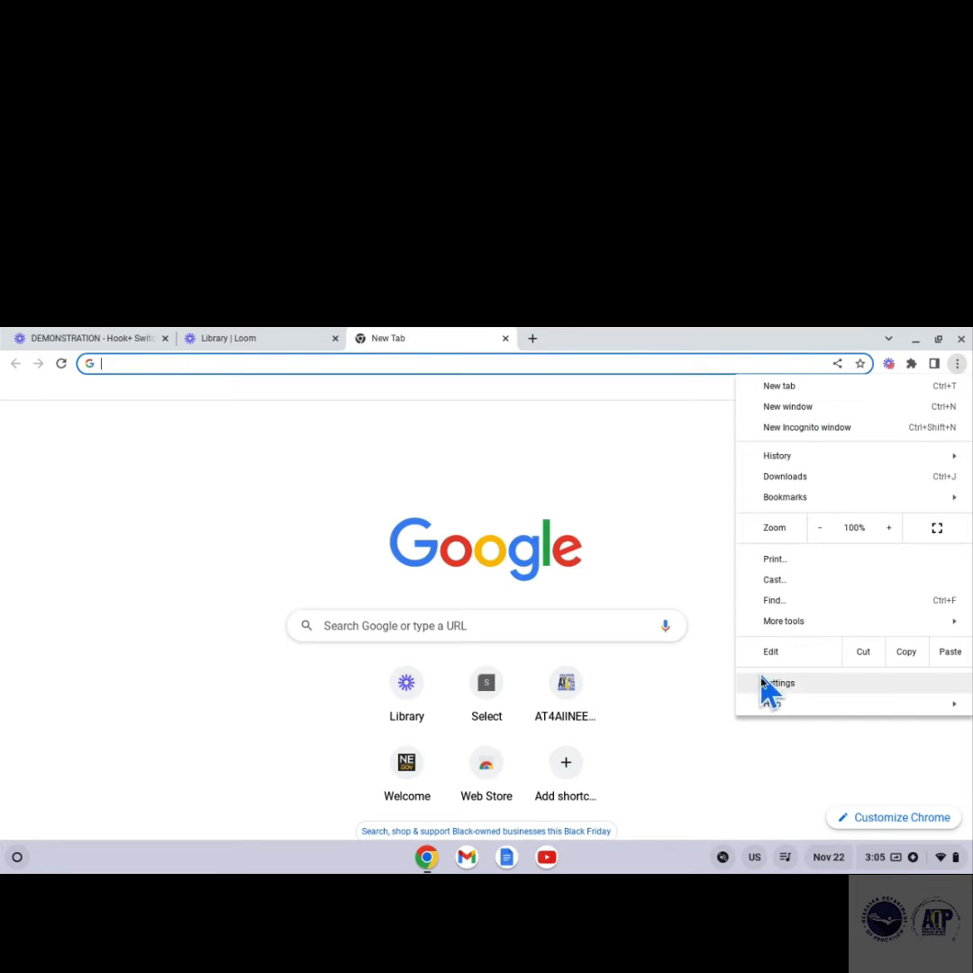
left_click(778, 683)
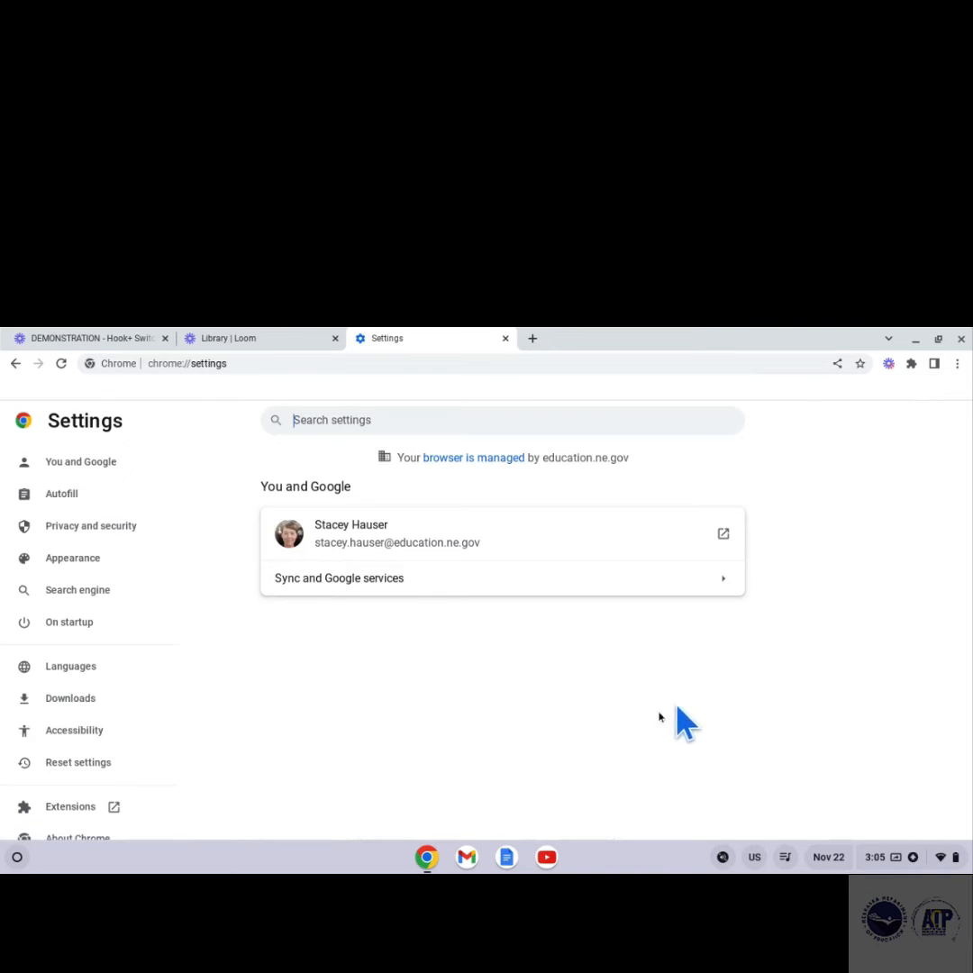
mouse_move(72, 558)
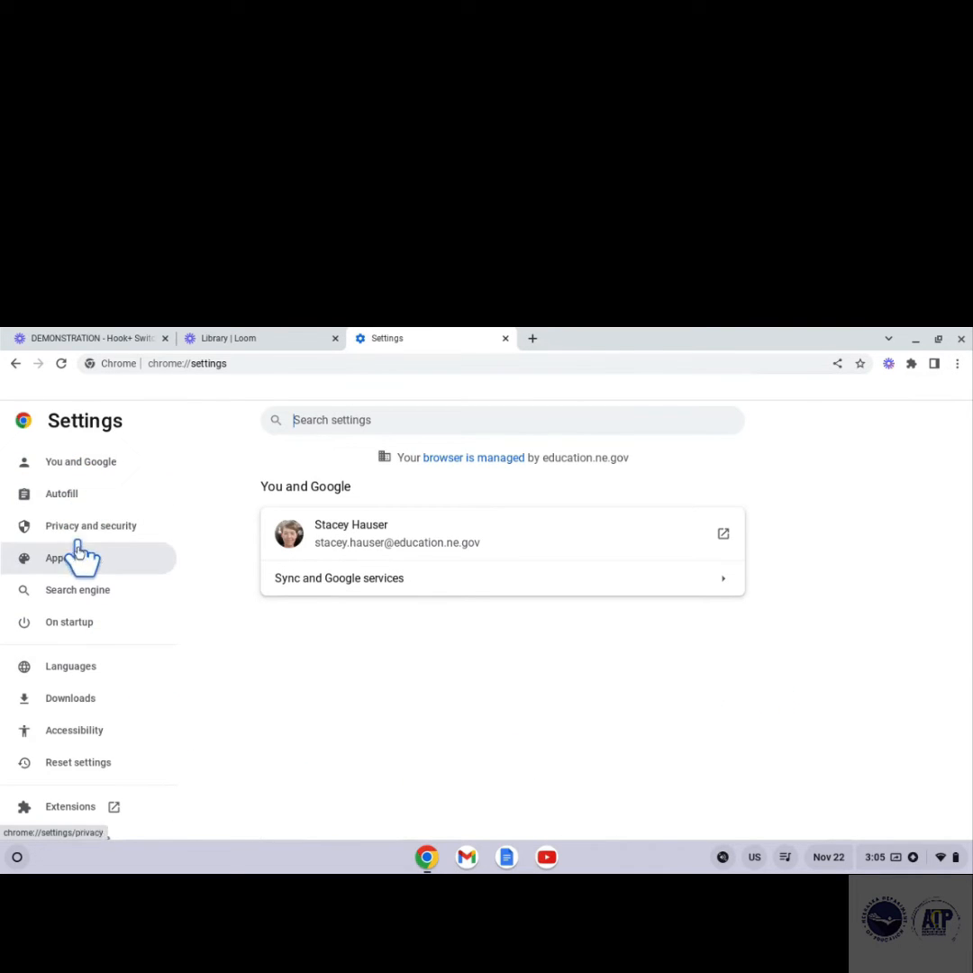
left_click(74, 730)
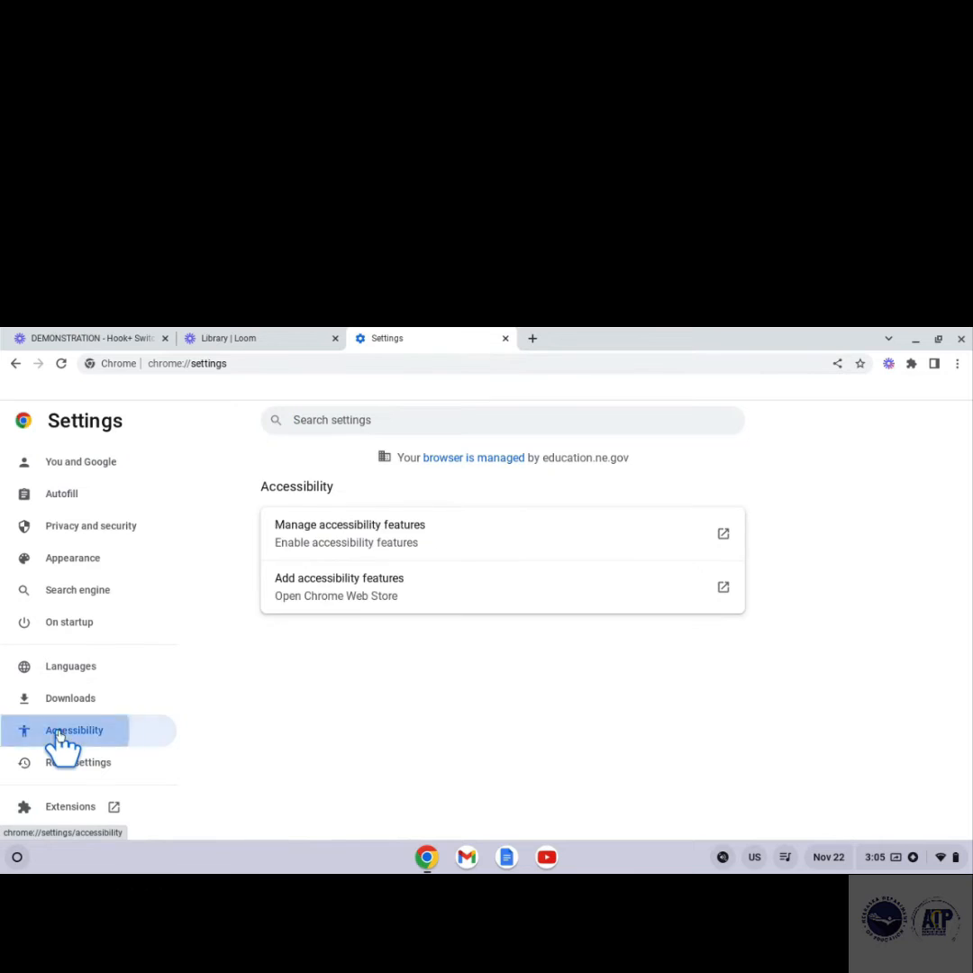
left_click(74, 730)
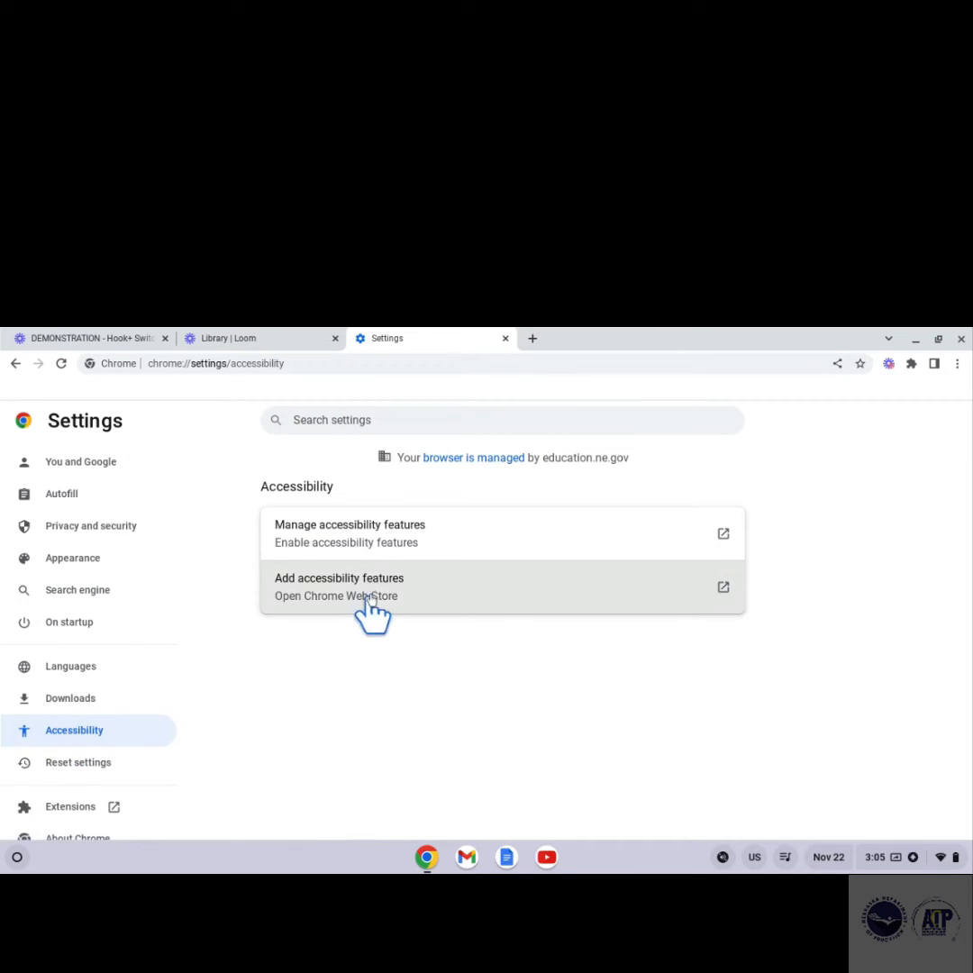
mouse_move(392, 540)
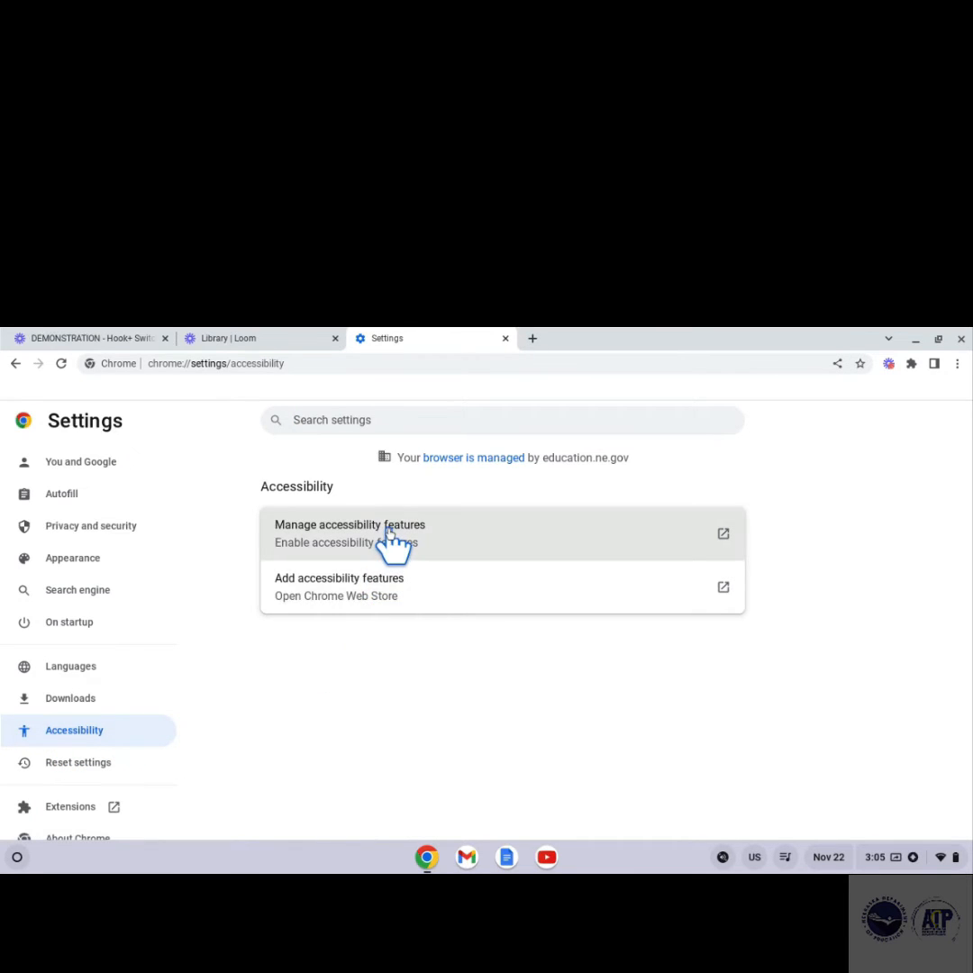
Step: Enter Manage accessibility features and scroll to the Captions page with Live Caption
left_click(350, 524)
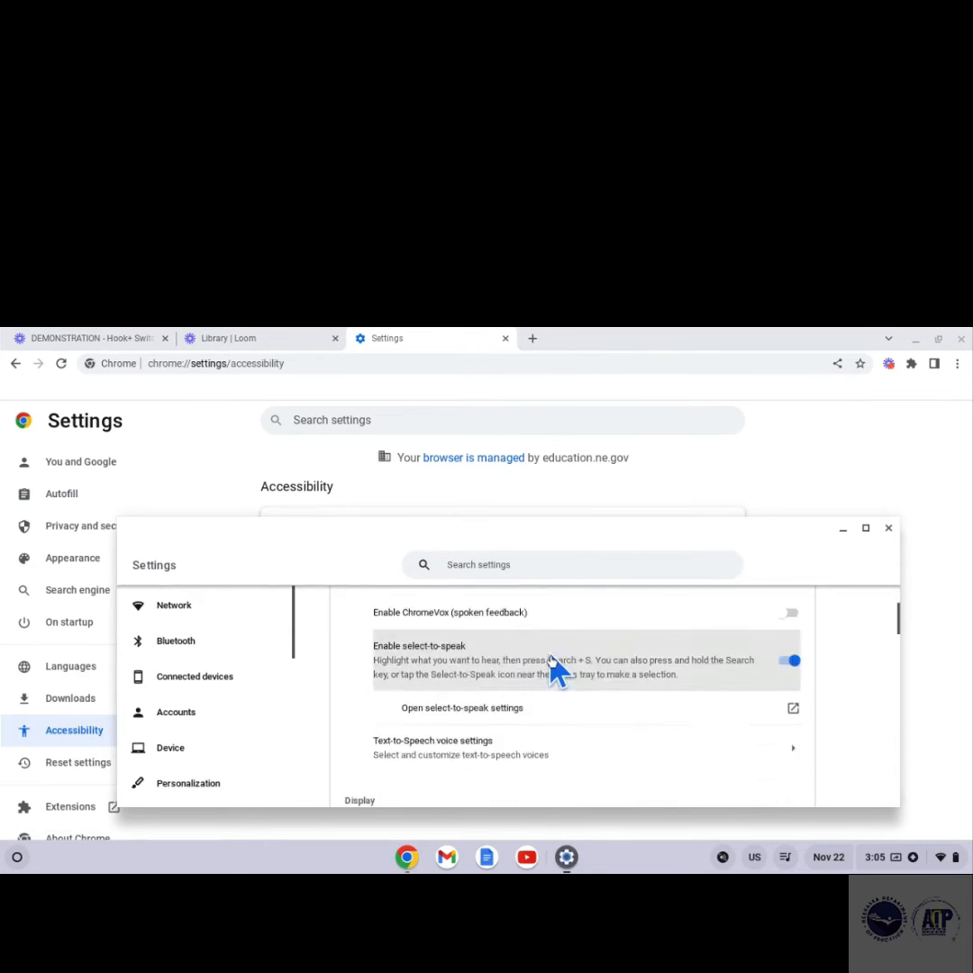
scroll("down", 3)
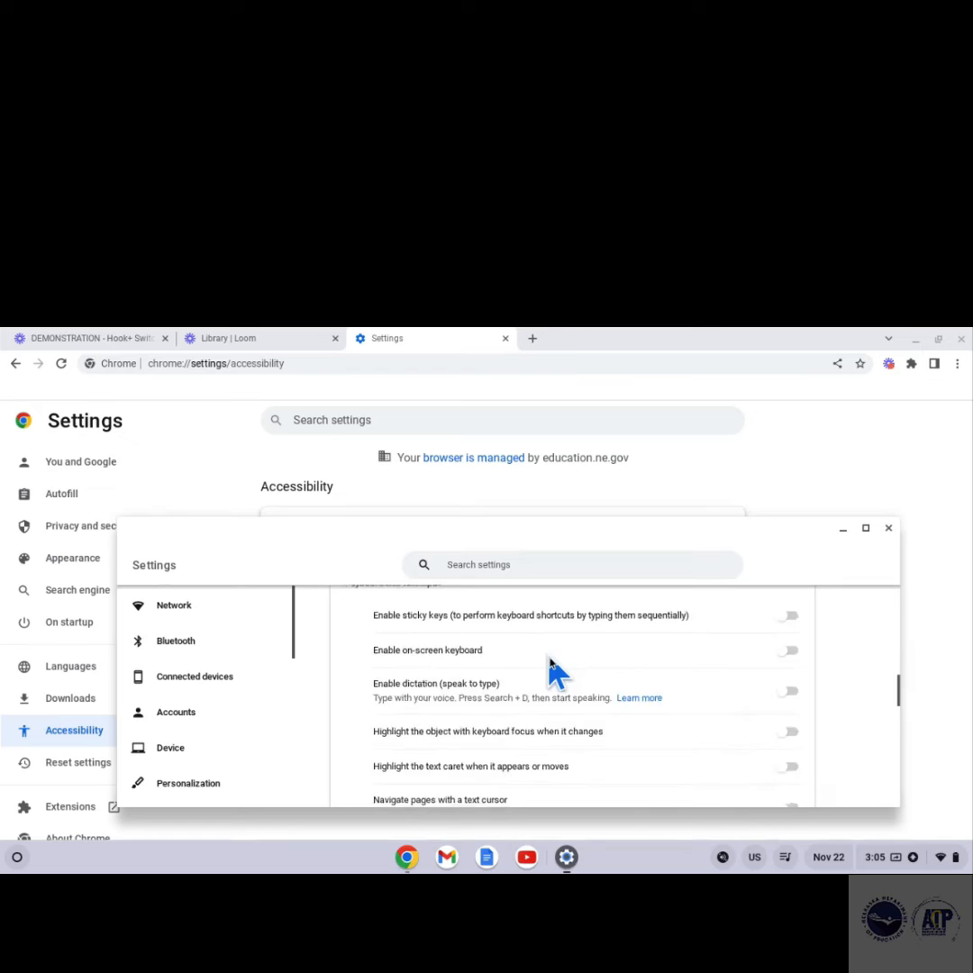
scroll("down", 3)
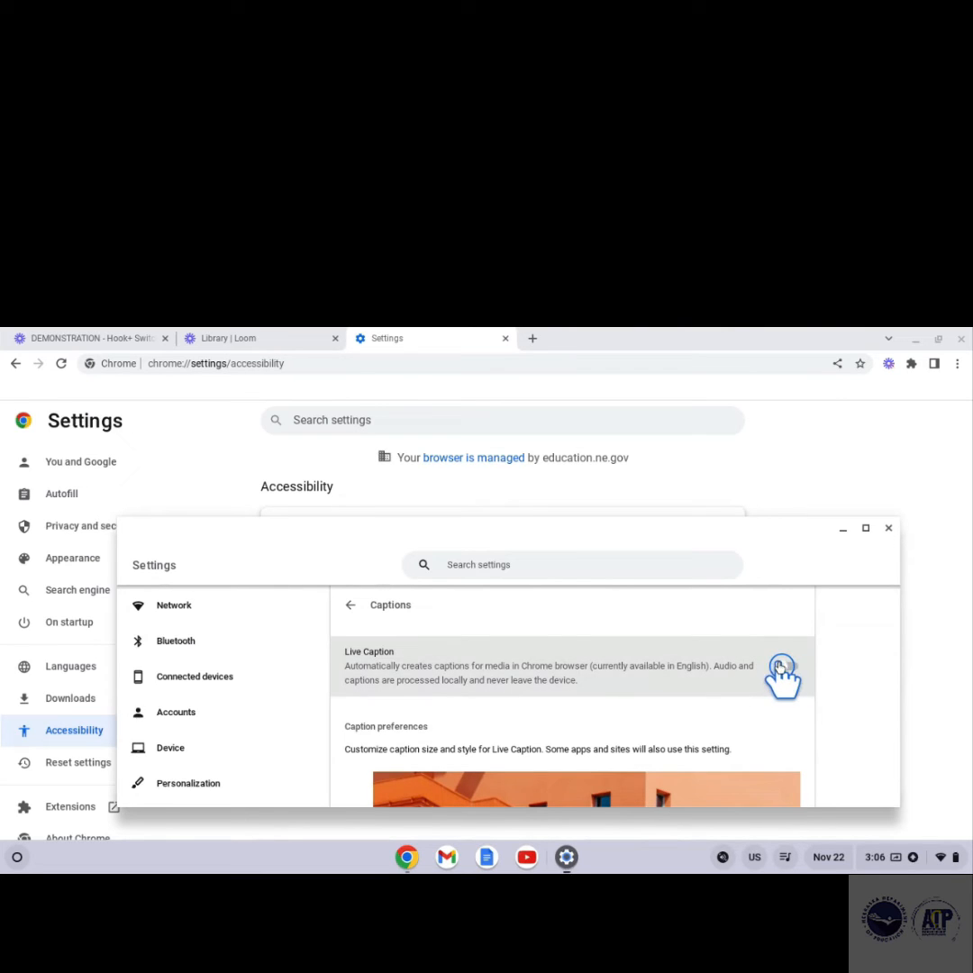
Step: Switch the Live Caption toggle on and reveal the caption text size preferences
left_click(793, 667)
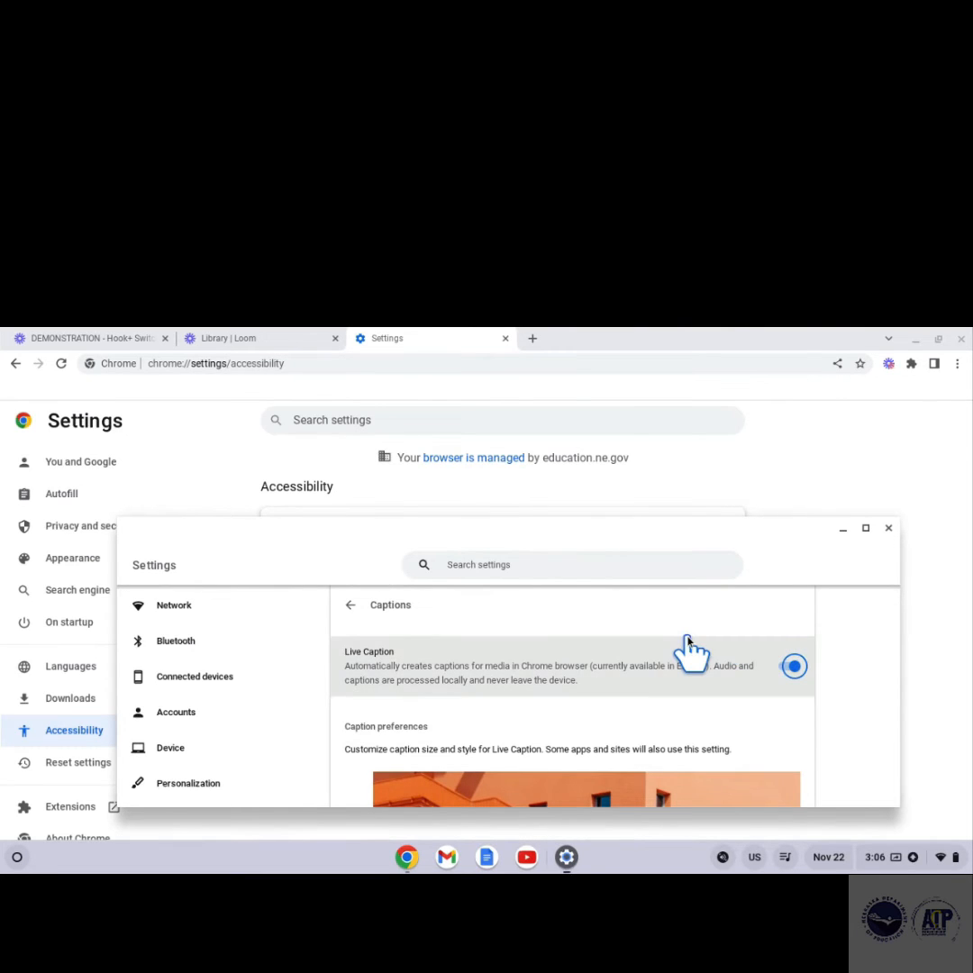
scroll("down", 3)
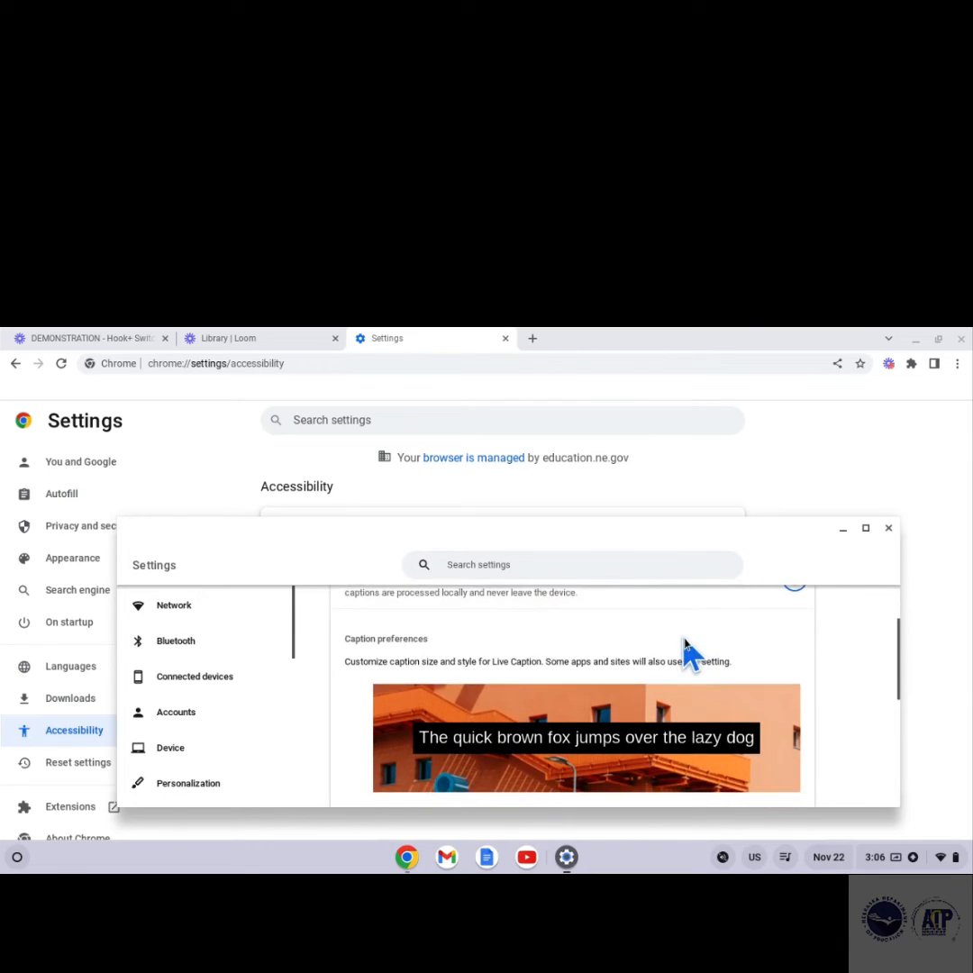
scroll("down", 3)
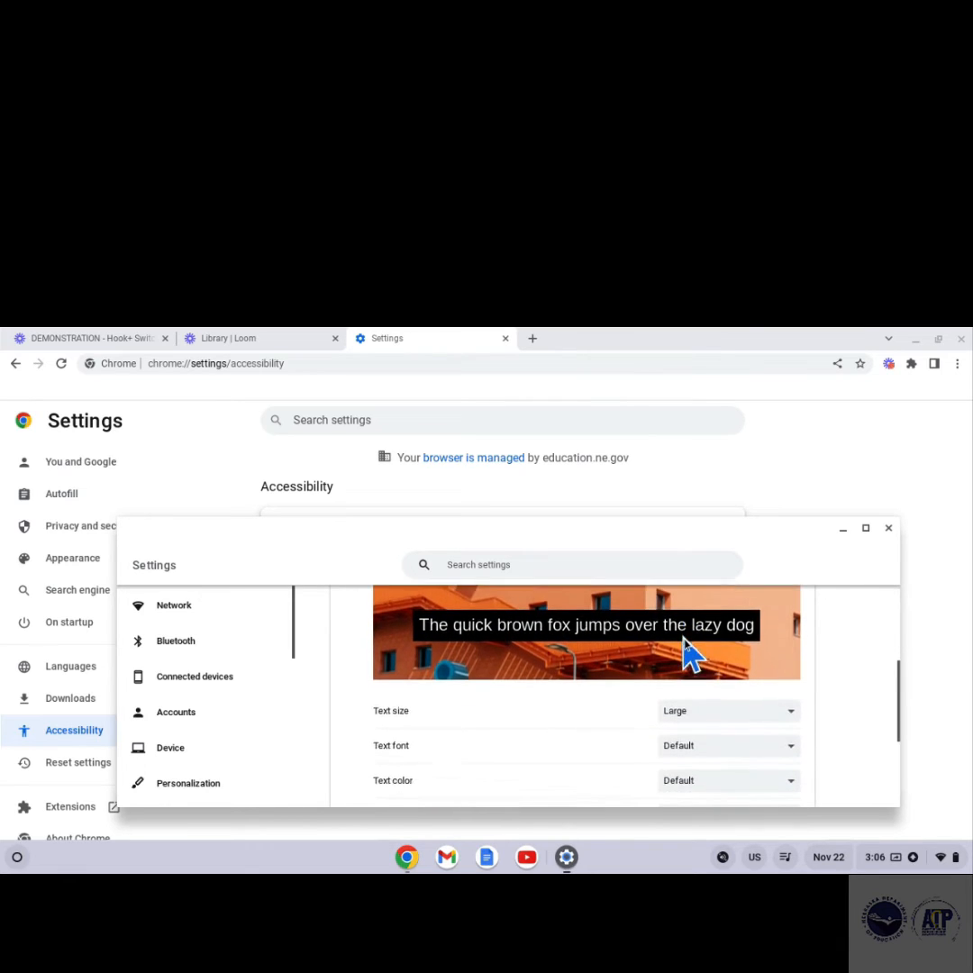
scroll("down", 3)
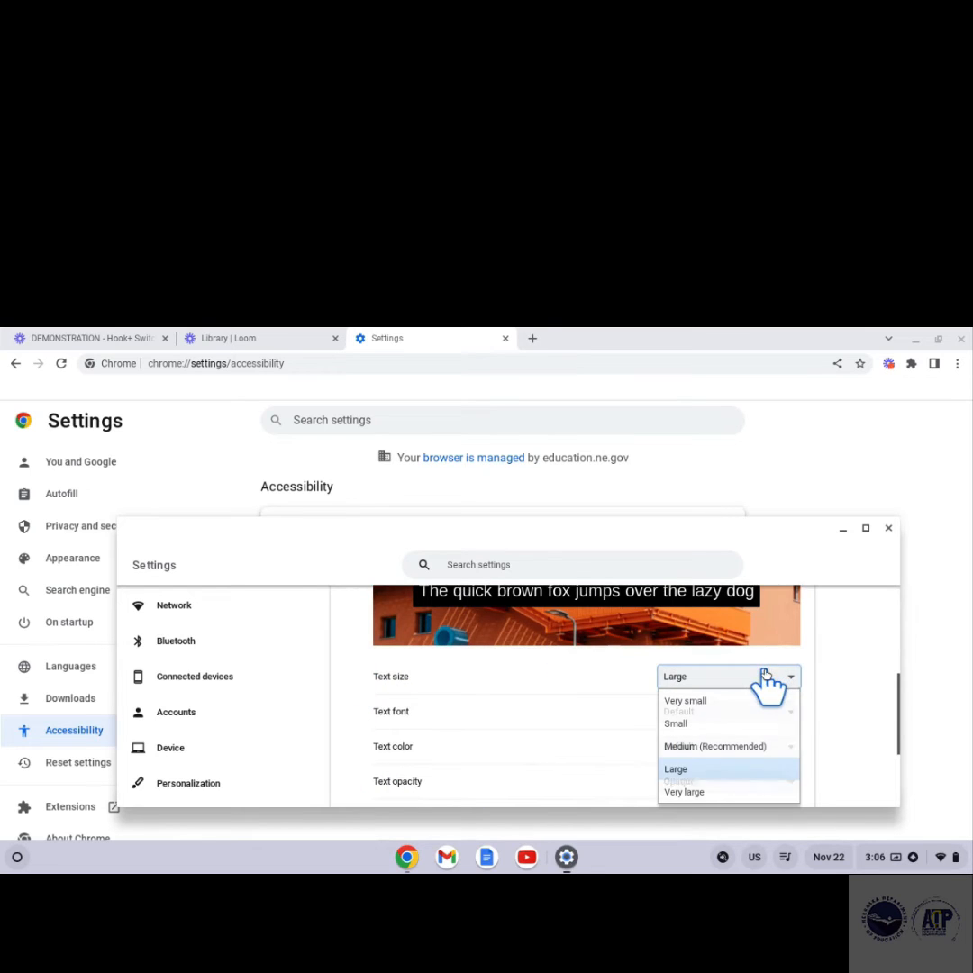
left_click(685, 699)
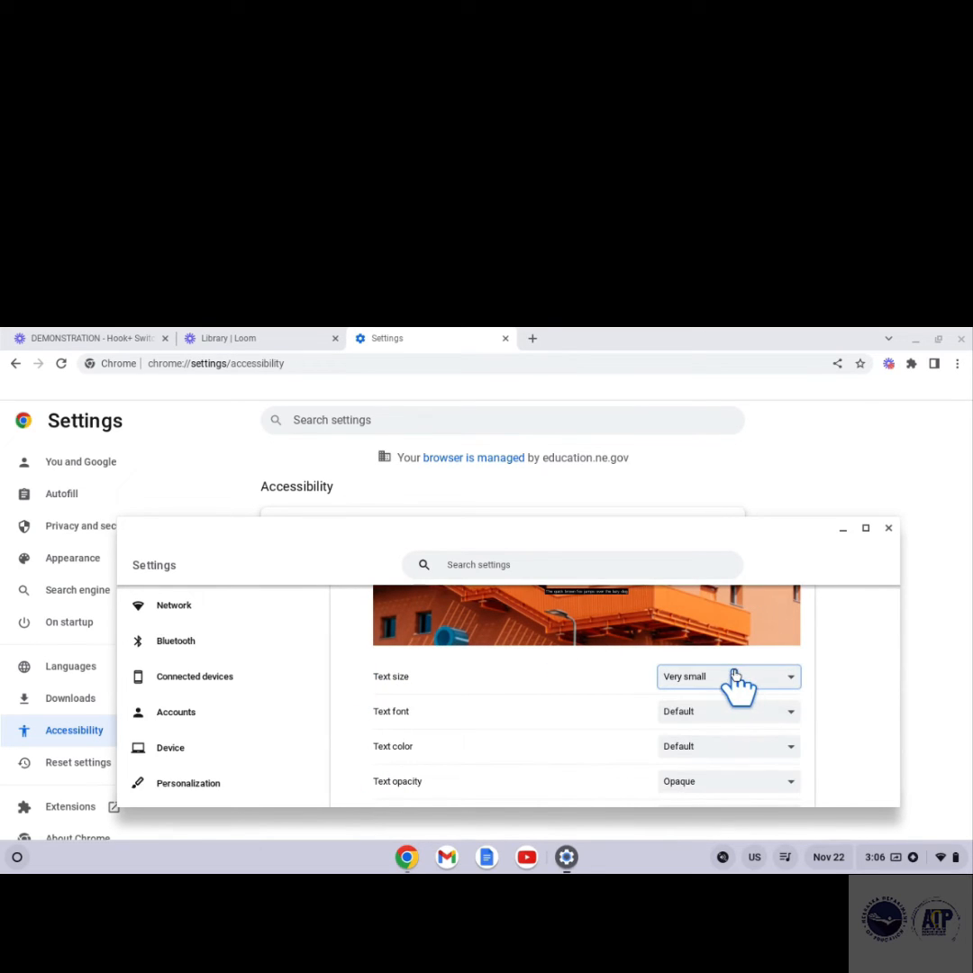
left_click(727, 677)
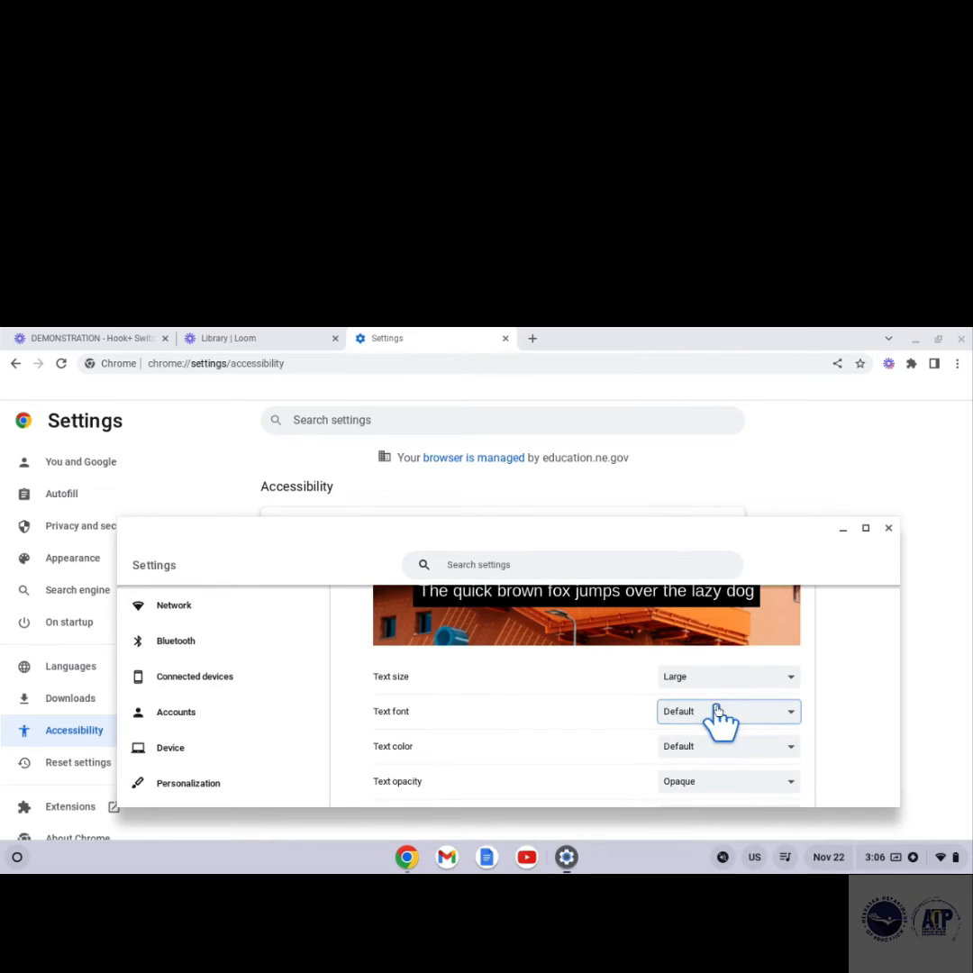
left_click(728, 745)
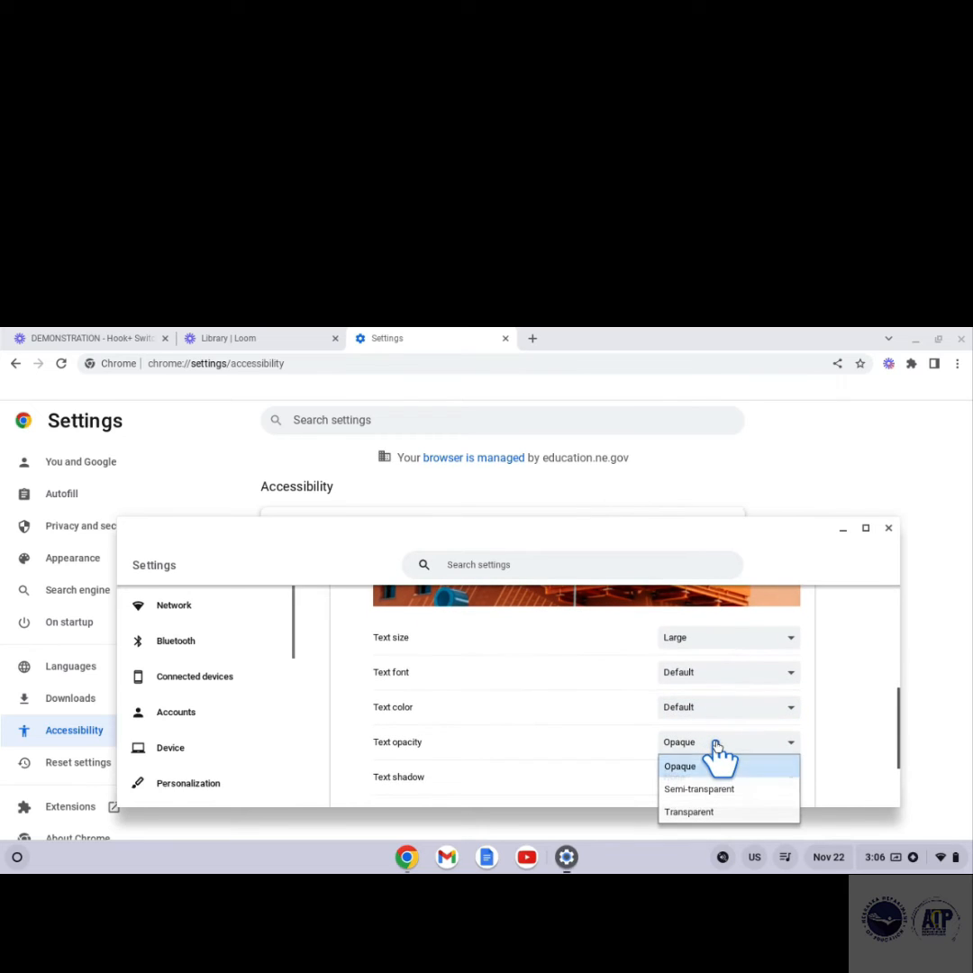
left_click(681, 766)
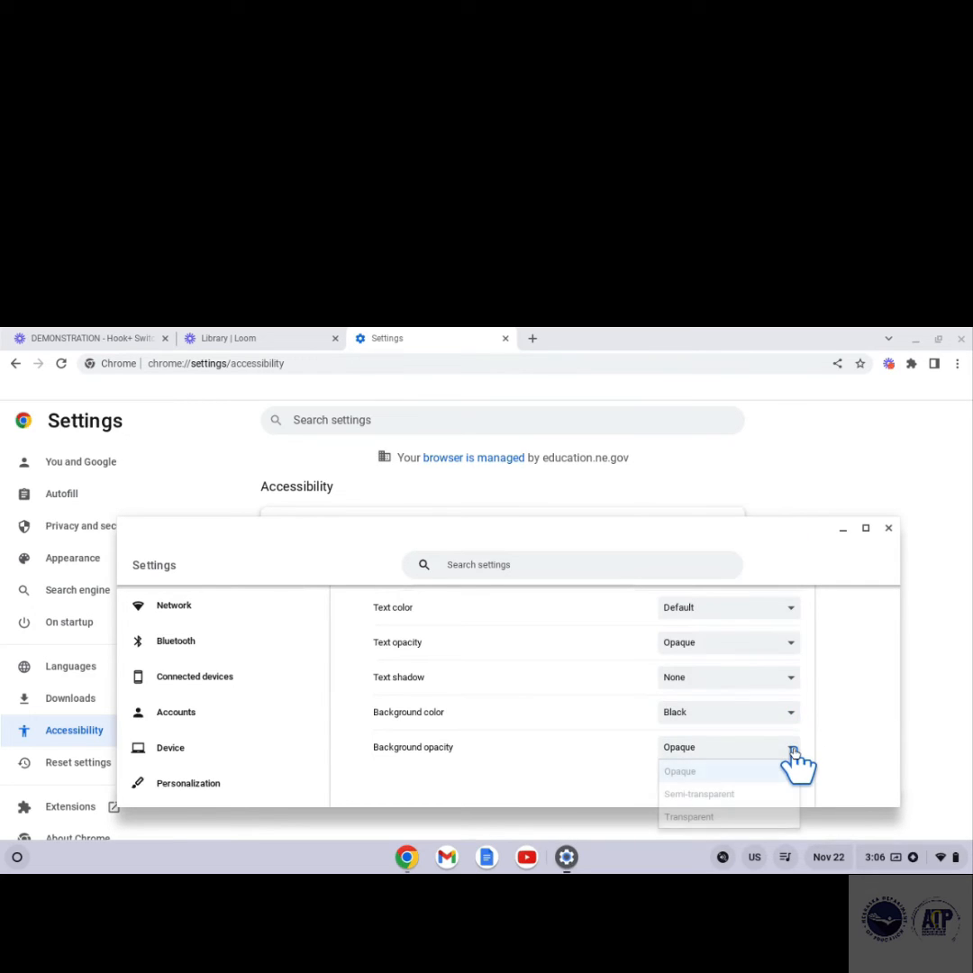
left_click(681, 771)
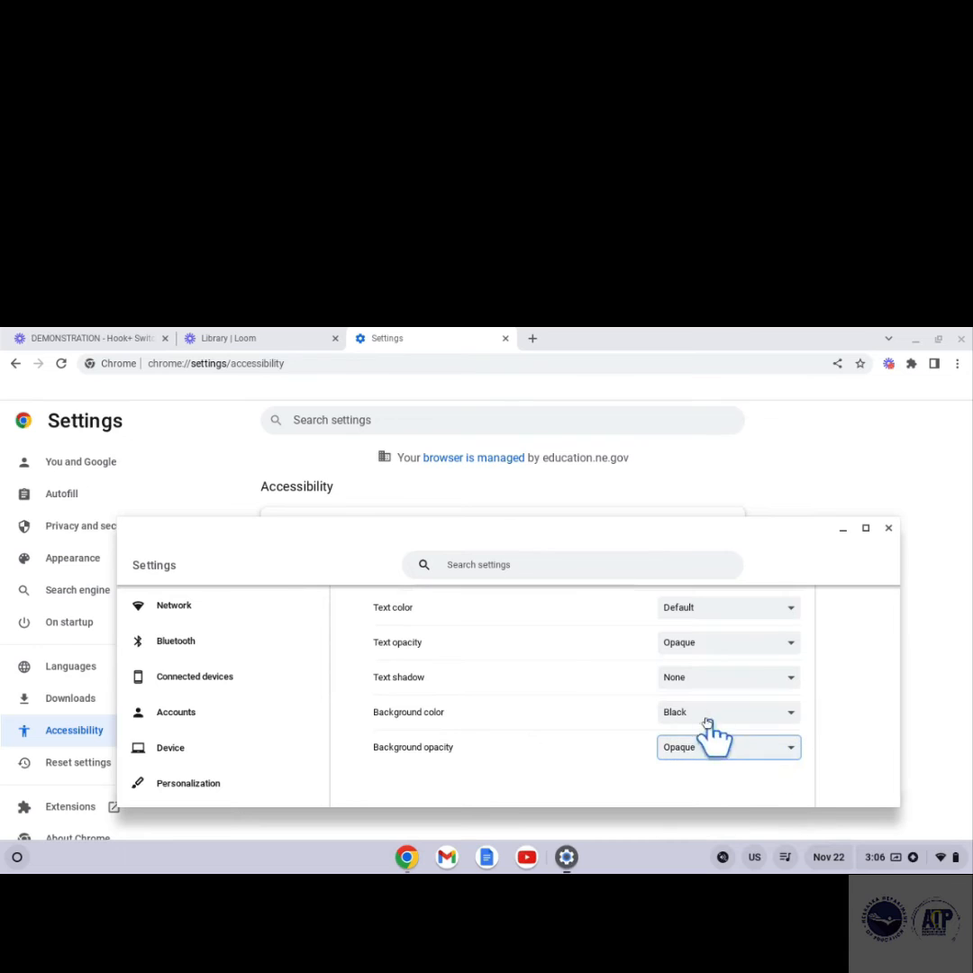